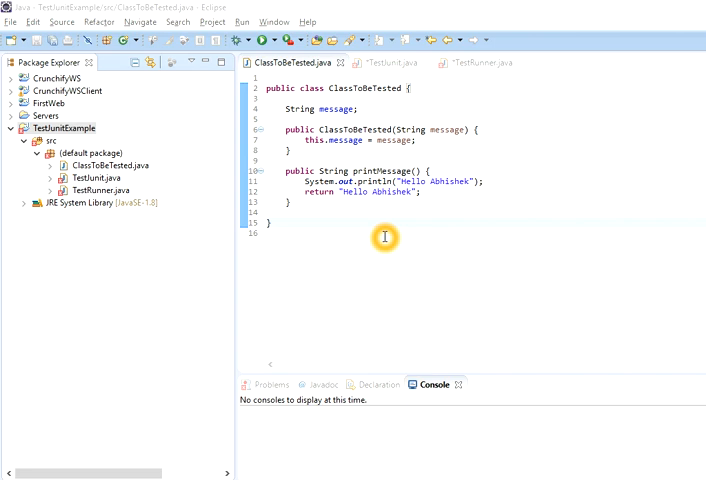
mouse_move(296, 328)
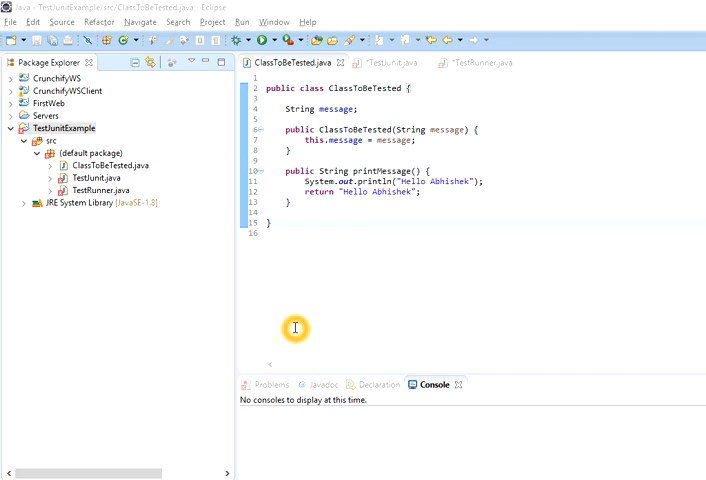
mouse_move(175, 291)
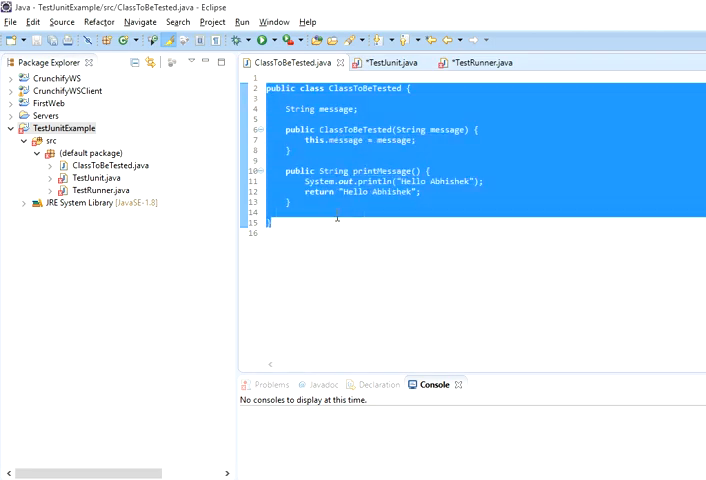
mouse_move(388, 62)
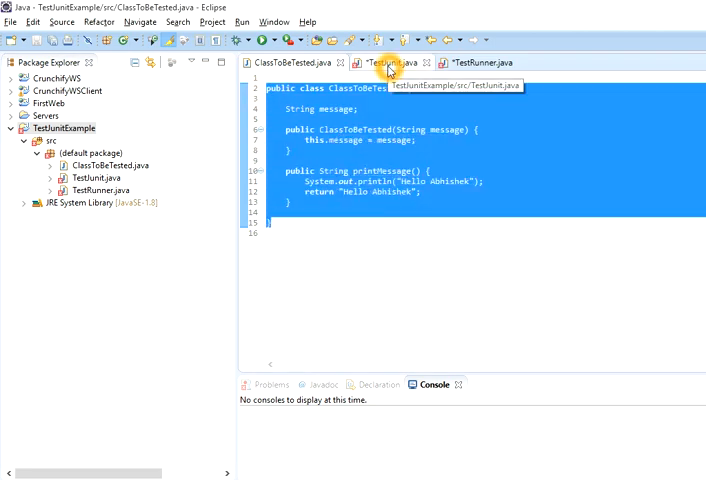
Review TestJunit.java, ClassToBeTested.java and TestRunner.java, ending on TestRunner.java.
click(385, 62)
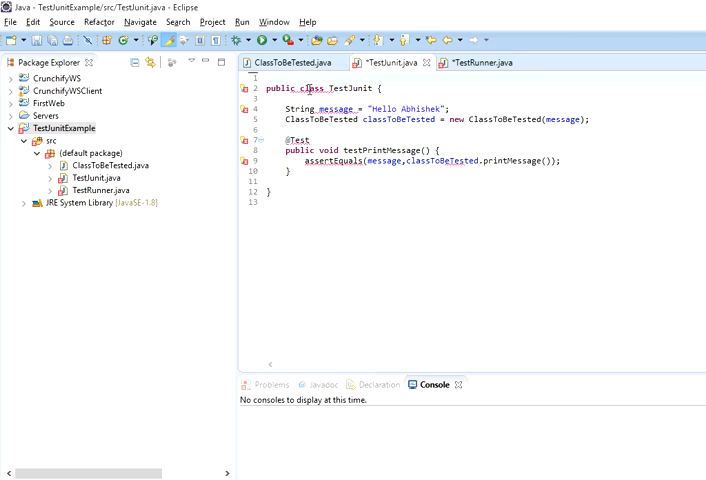
key(ctrl+a)
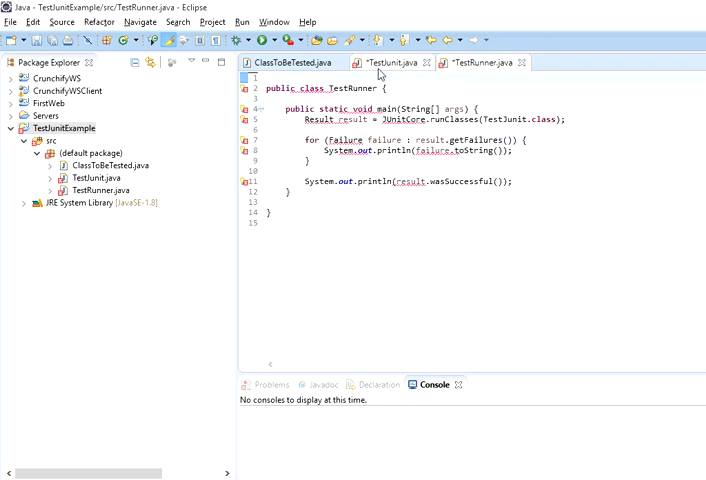
click(388, 62)
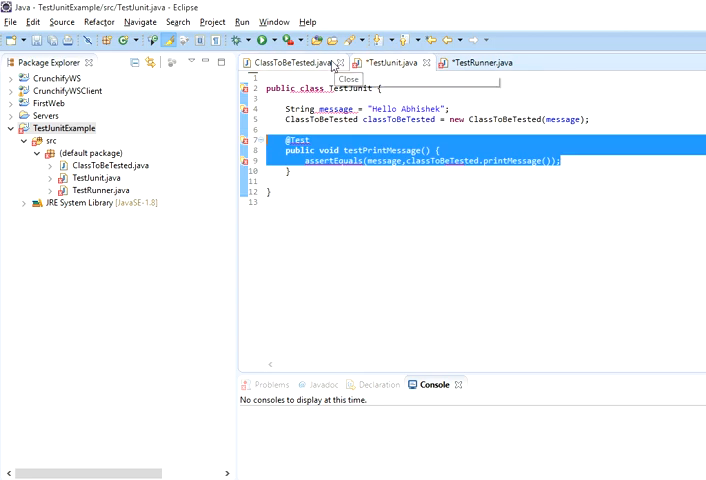
click(278, 62)
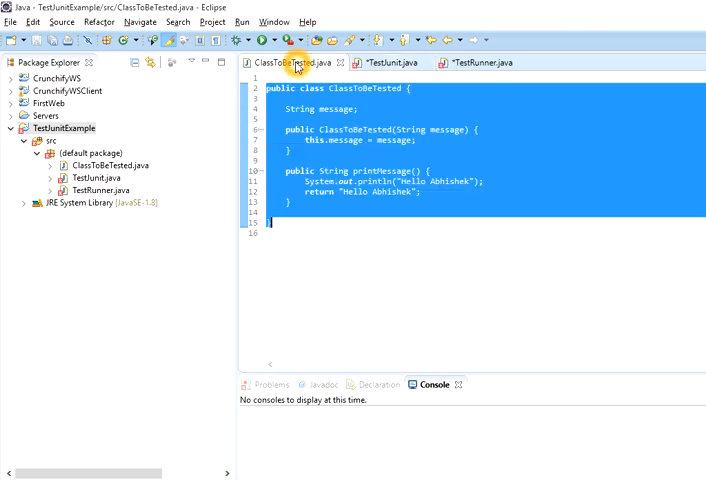
click(390, 62)
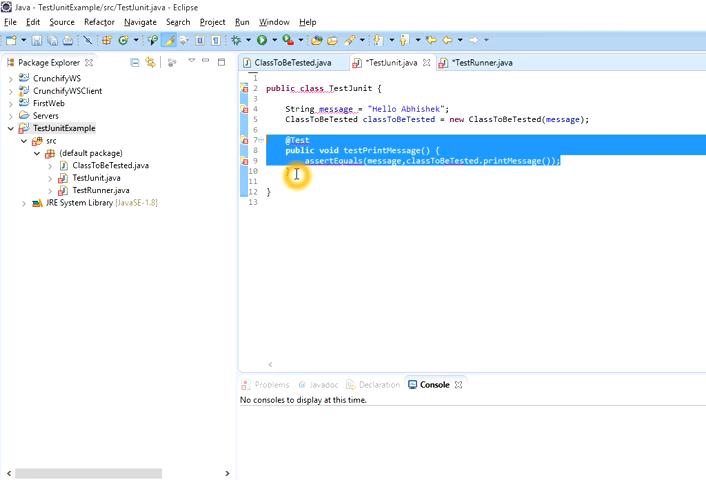
click(481, 62)
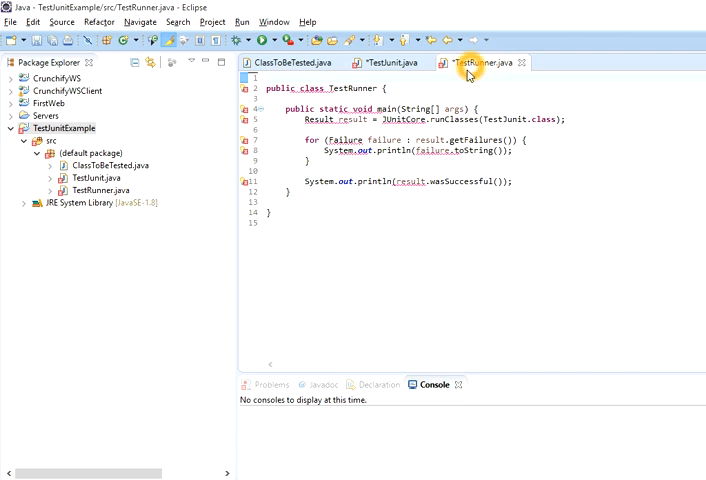
click(385, 62)
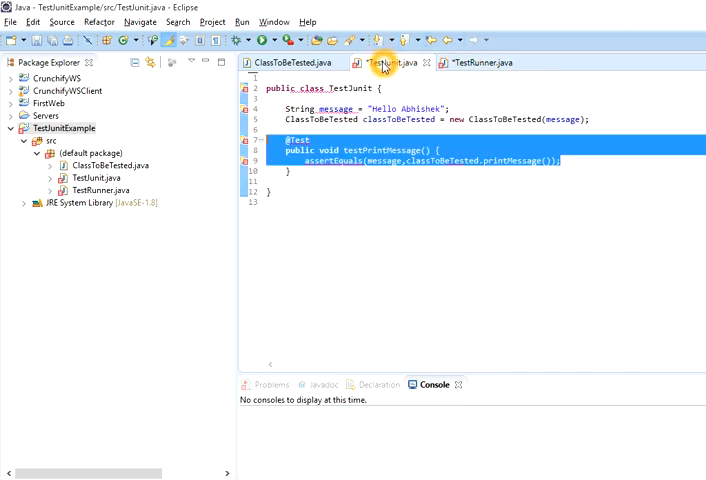
mouse_move(390, 70)
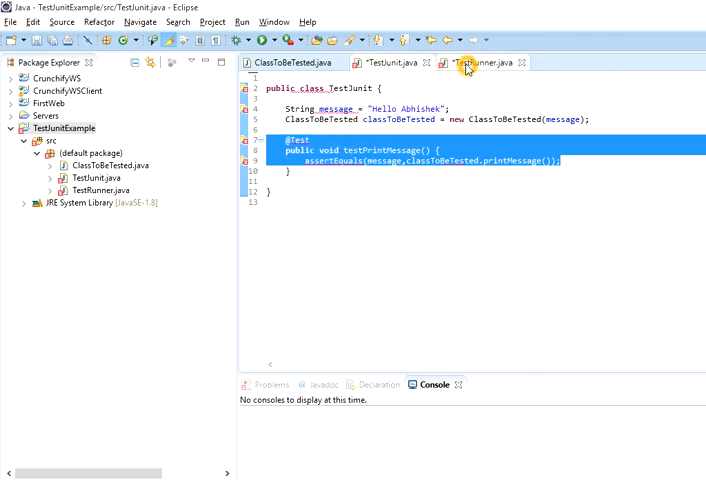
click(478, 62)
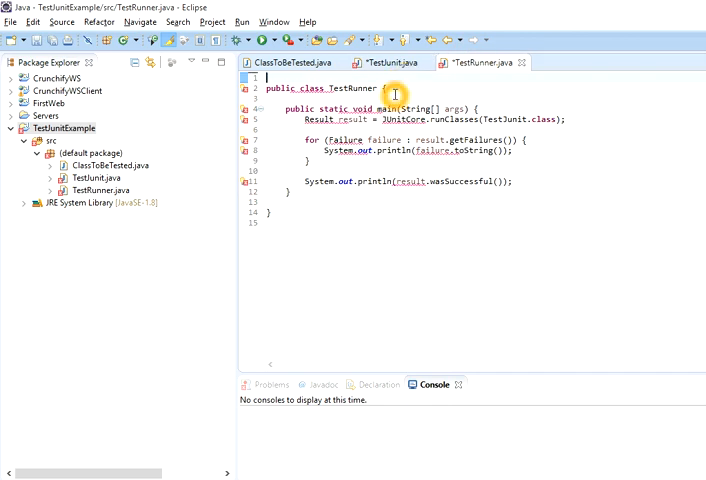
click(394, 62)
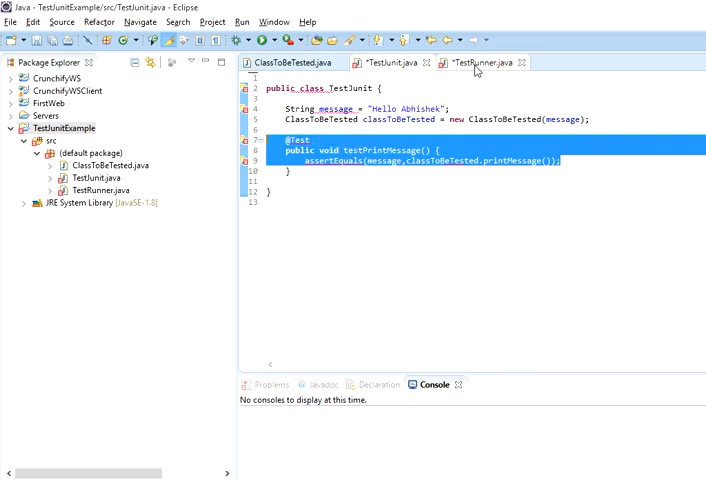
click(481, 62)
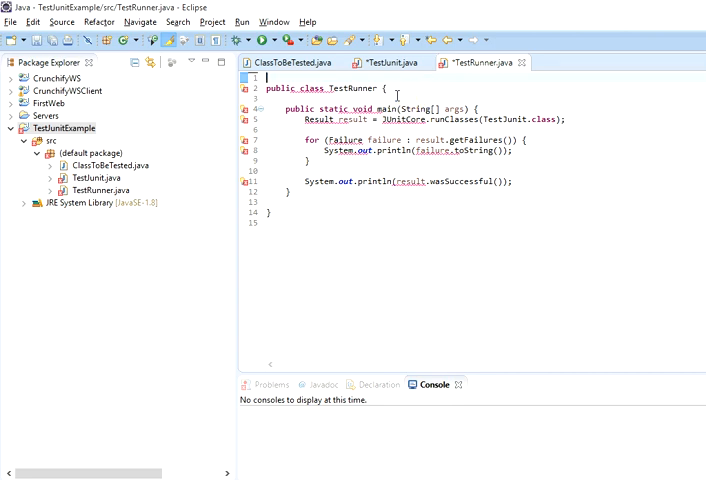
mouse_move(147, 123)
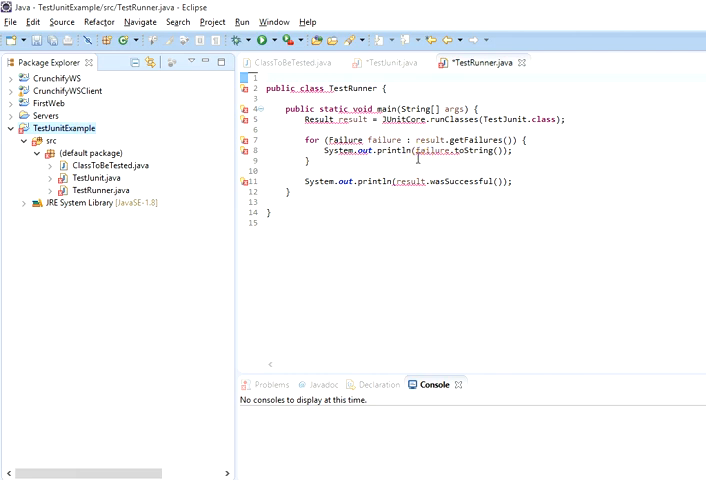
mouse_move(160, 138)
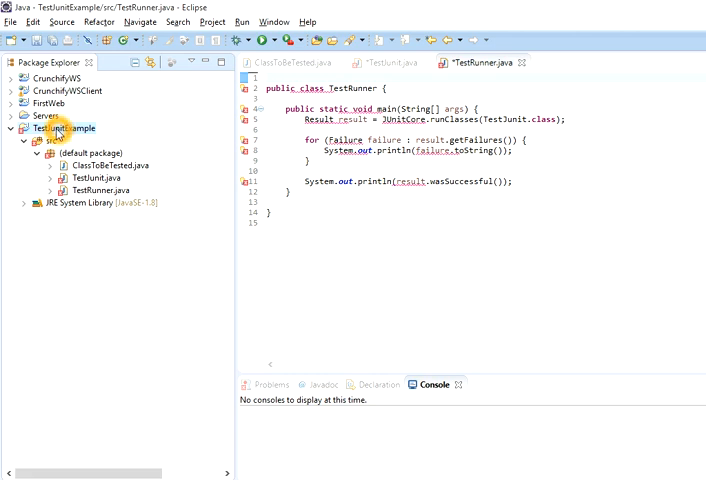
Open the TestJunitExample project properties at Java Build Path.
click(211, 21)
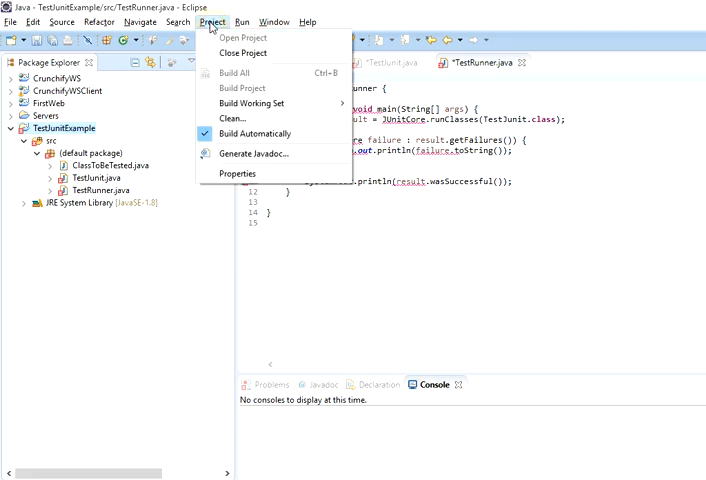
click(237, 173)
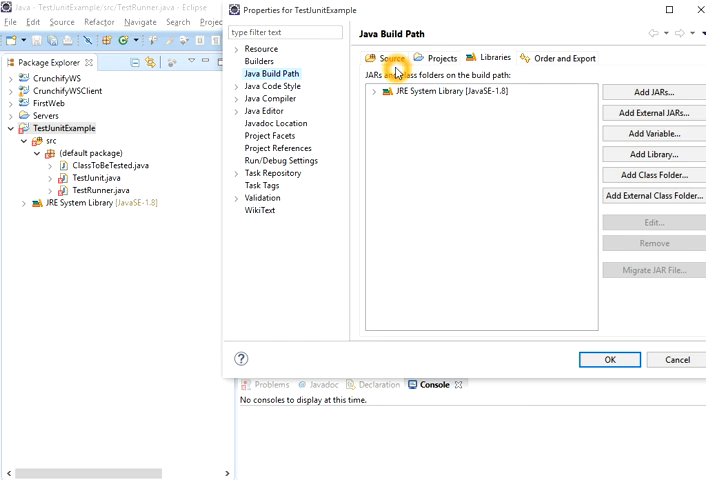
Check the Source and Libraries settings, then start Add Library.
click(384, 57)
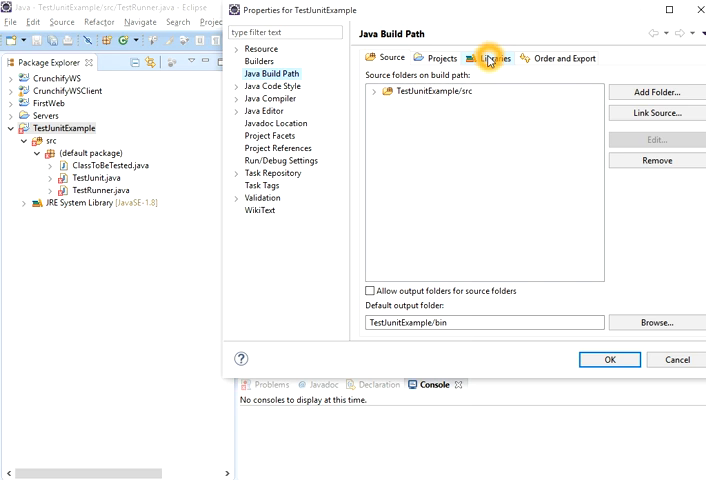
click(491, 57)
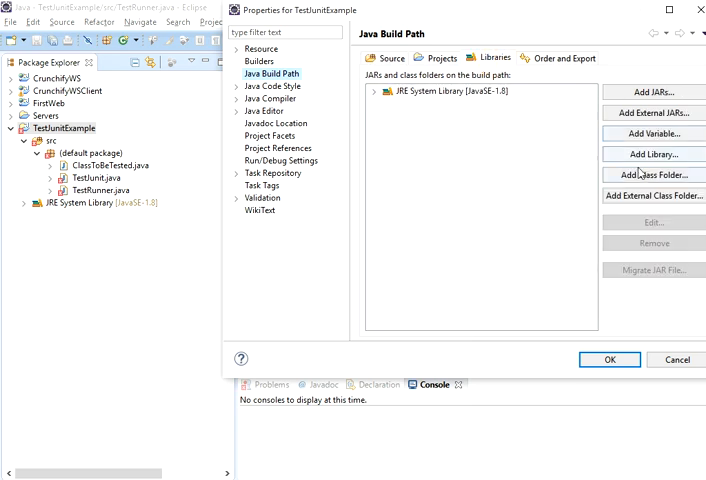
click(648, 153)
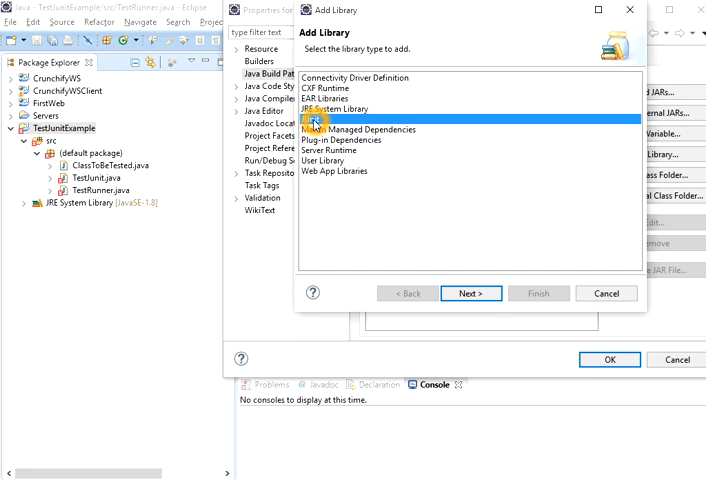
Add the JUnit 4 library to TestJunitExample's build path and close Properties.
click(310, 119)
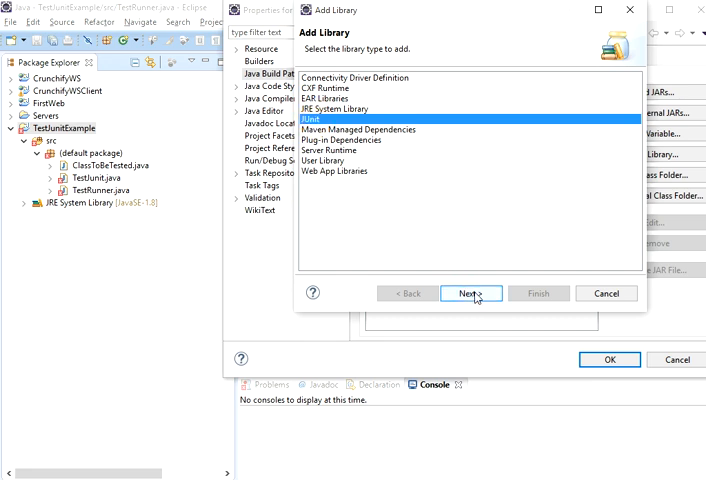
click(471, 293)
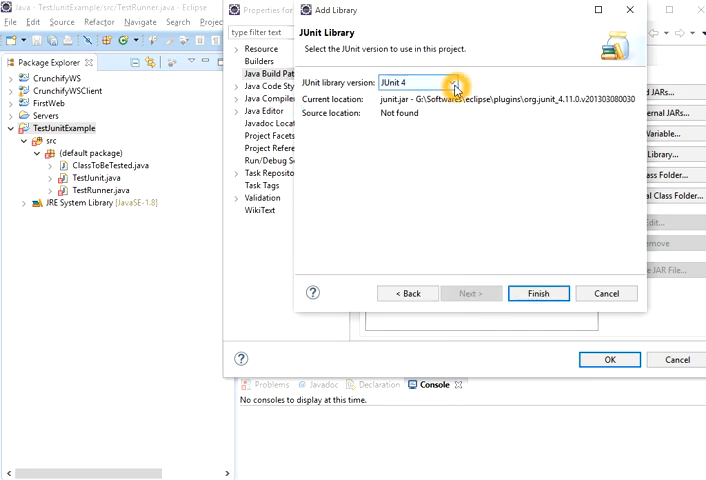
click(455, 84)
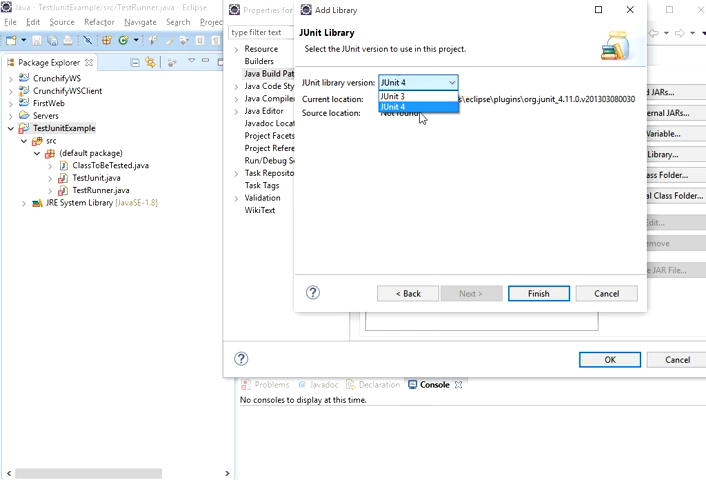
click(400, 99)
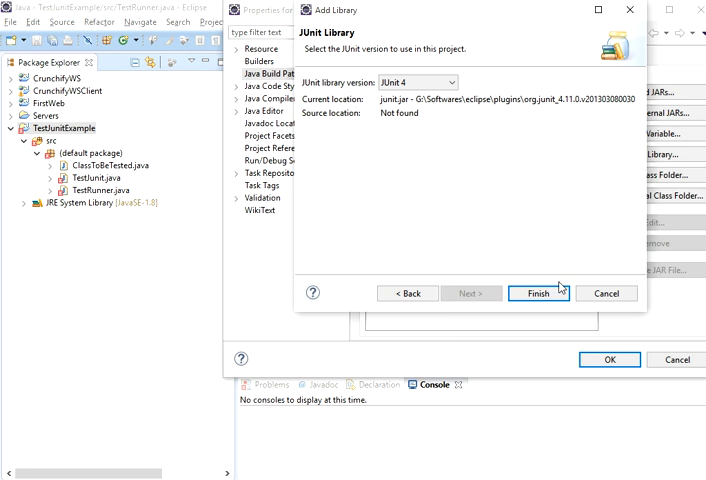
click(538, 293)
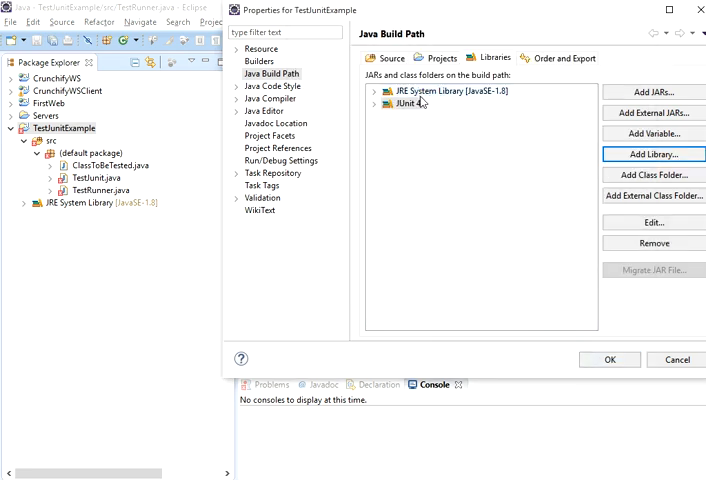
click(400, 103)
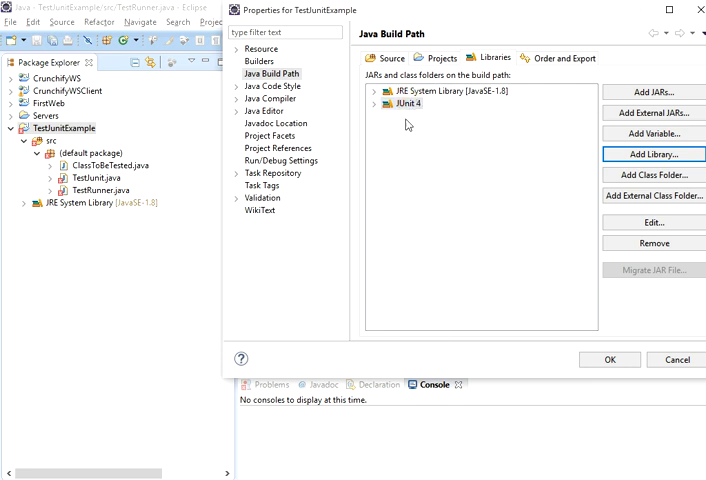
click(609, 359)
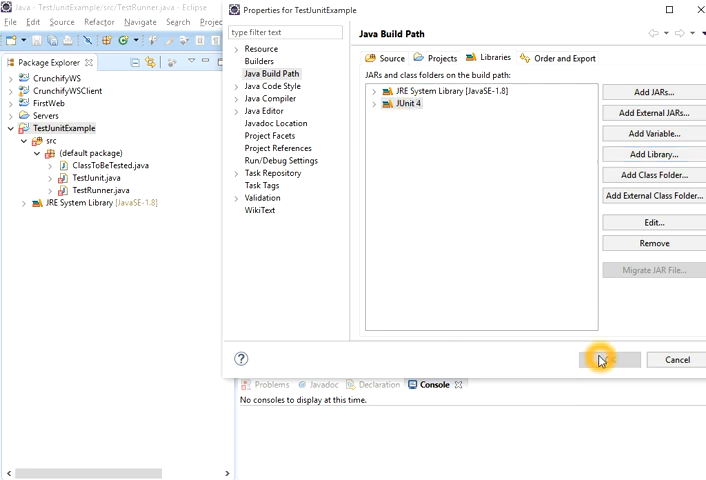
click(599, 359)
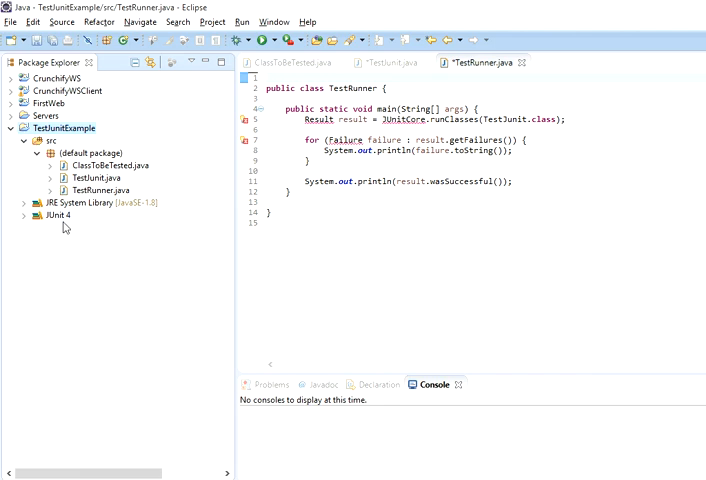
Expand JUnit 4 to show junit.jar and hamcrest core, then return to the editor.
click(24, 215)
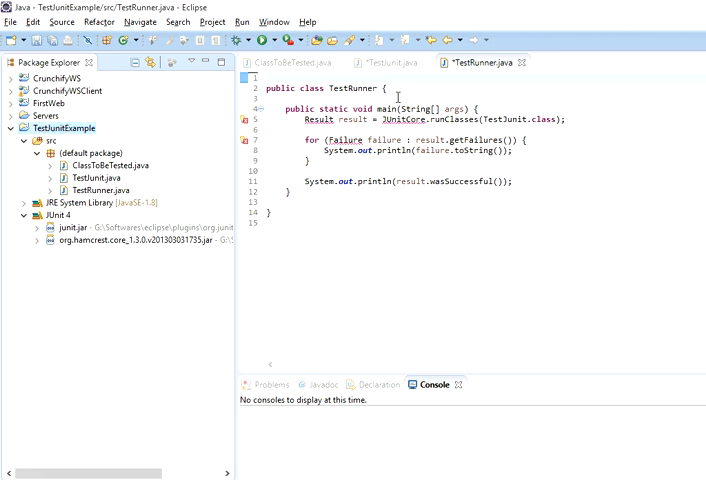
click(378, 62)
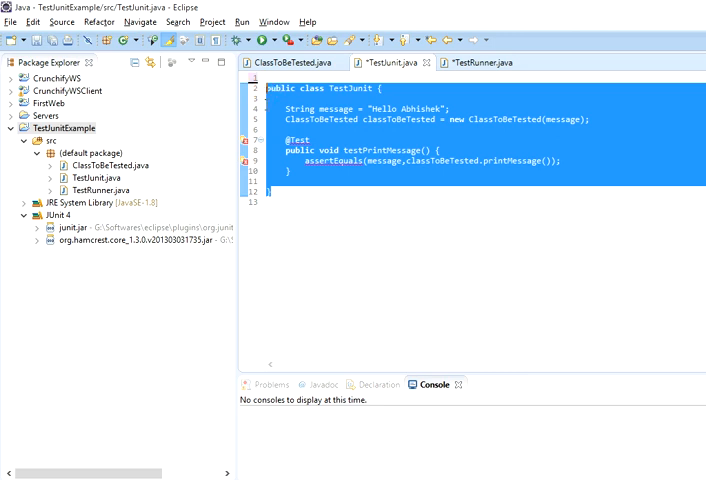
Add the org.junit.Test and static assertEquals imports to TestJunit.java.
click(282, 190)
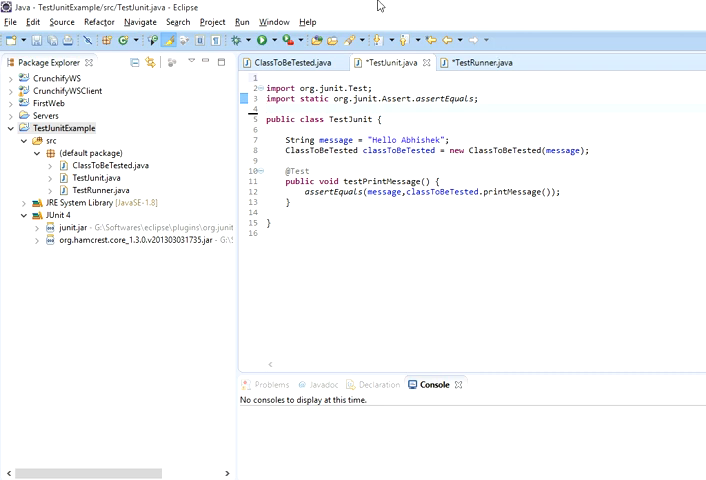
mouse_move(478, 62)
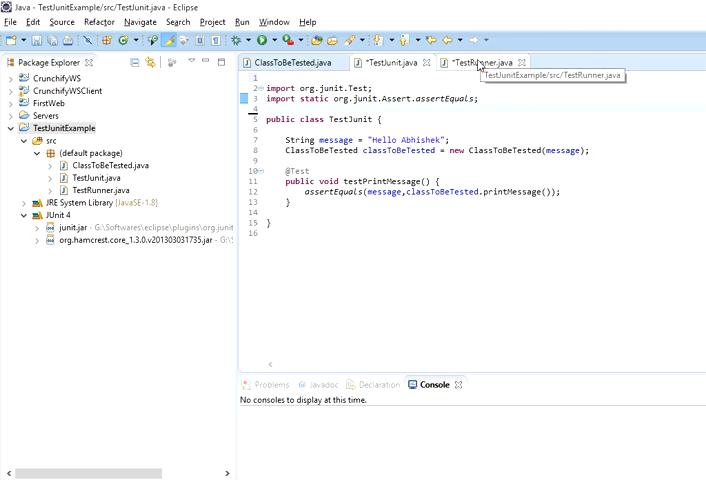
click(470, 62)
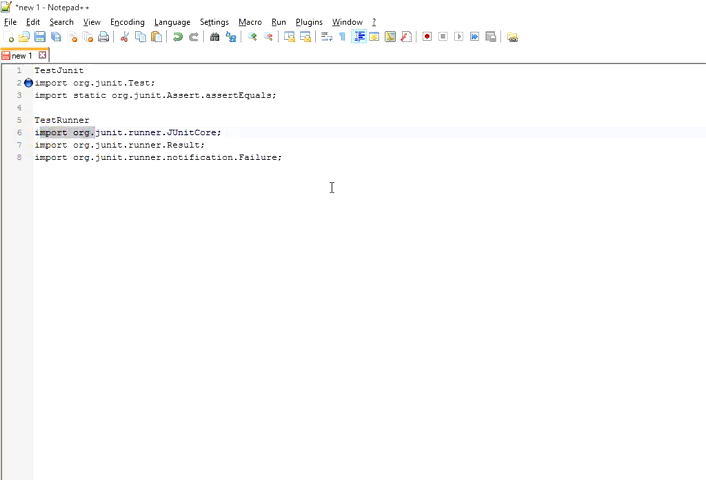
Select the JUnitCore, Result and Failure import lines in Notepad++.
drag(35, 132, 283, 157)
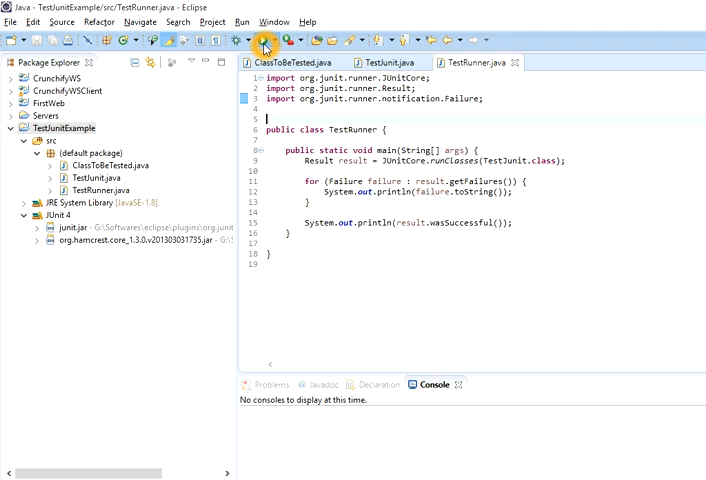
Run TestRunner as a Java application.
click(265, 40)
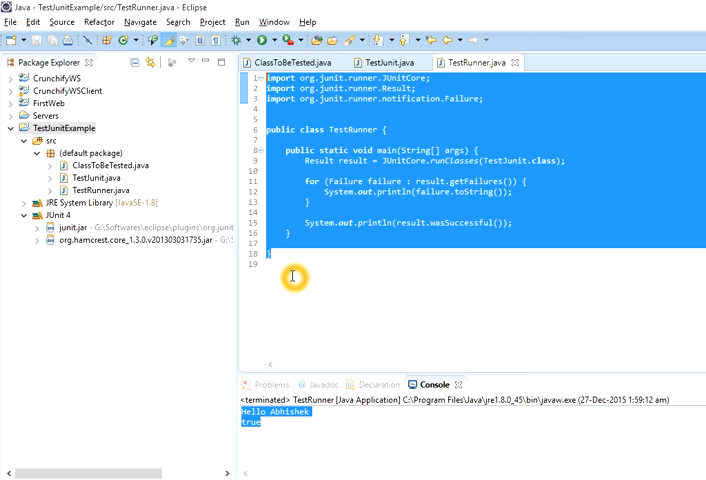
mouse_move(290, 296)
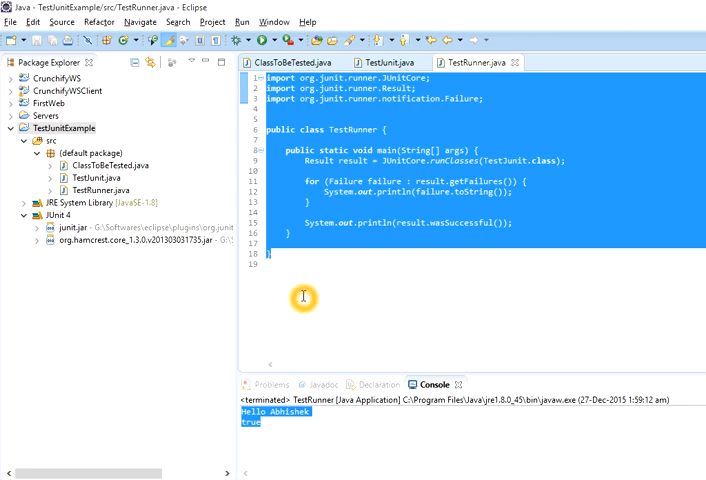
Deselect the TestRunner code after the console prints 'Hello Abhishek' and 'true'.
click(285, 263)
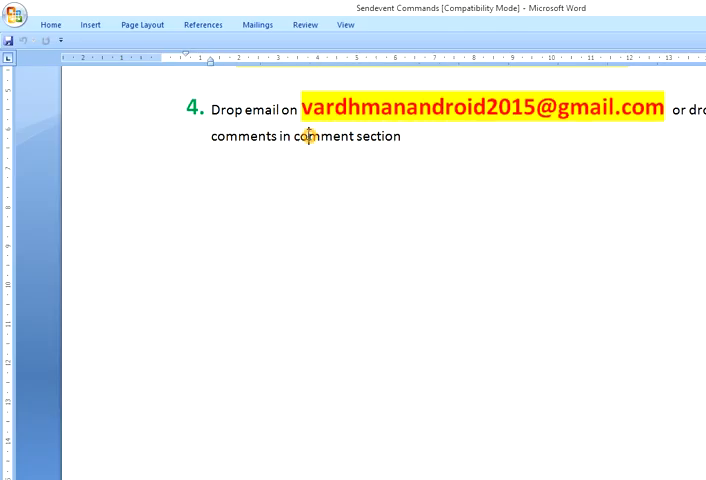
drag(300, 108, 645, 108)
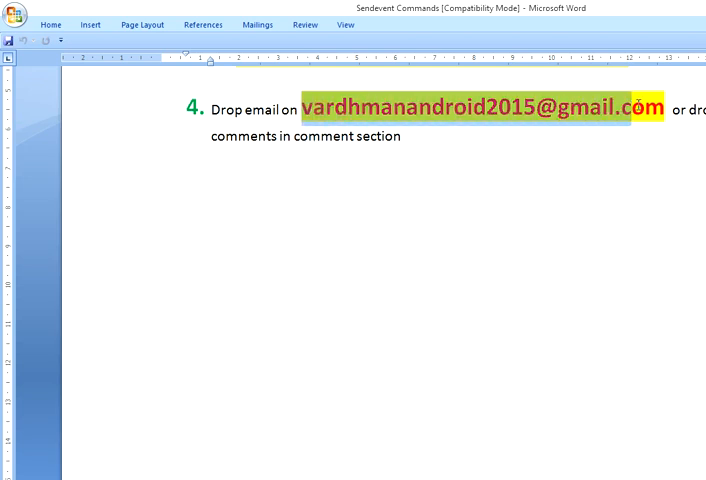
mouse_move(475, 112)
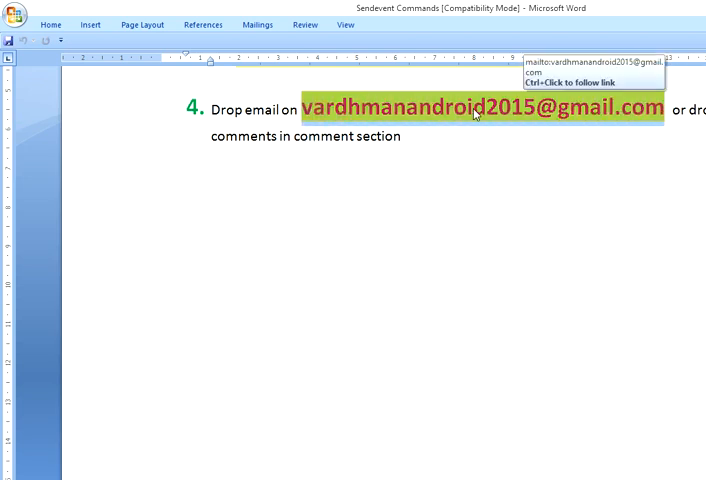
mouse_move(640, 113)
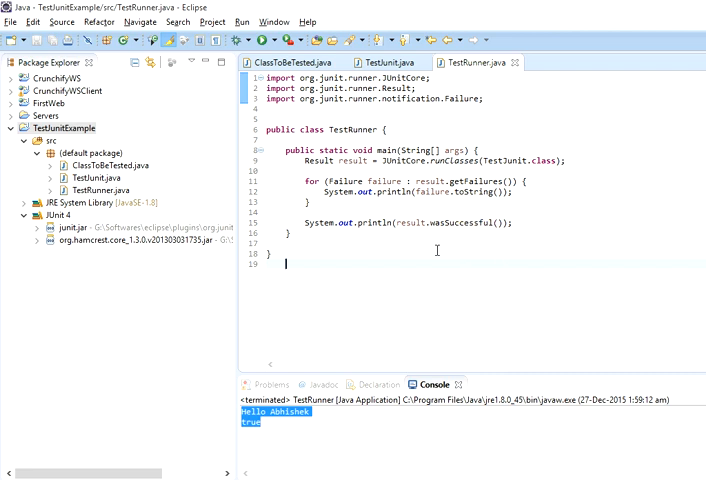
mouse_move(368, 264)
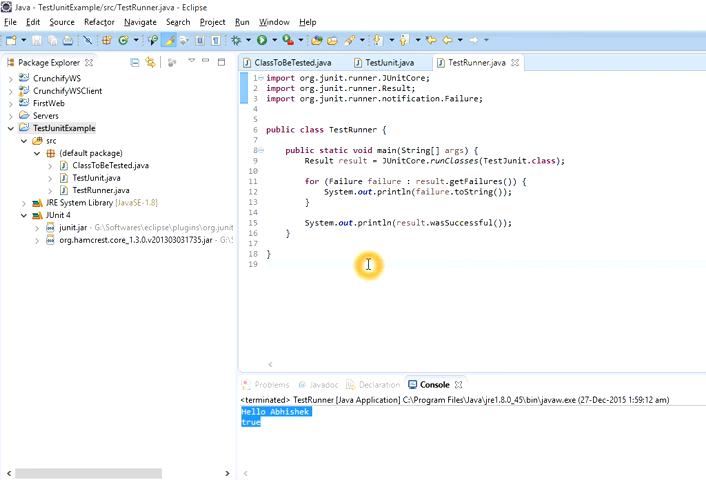